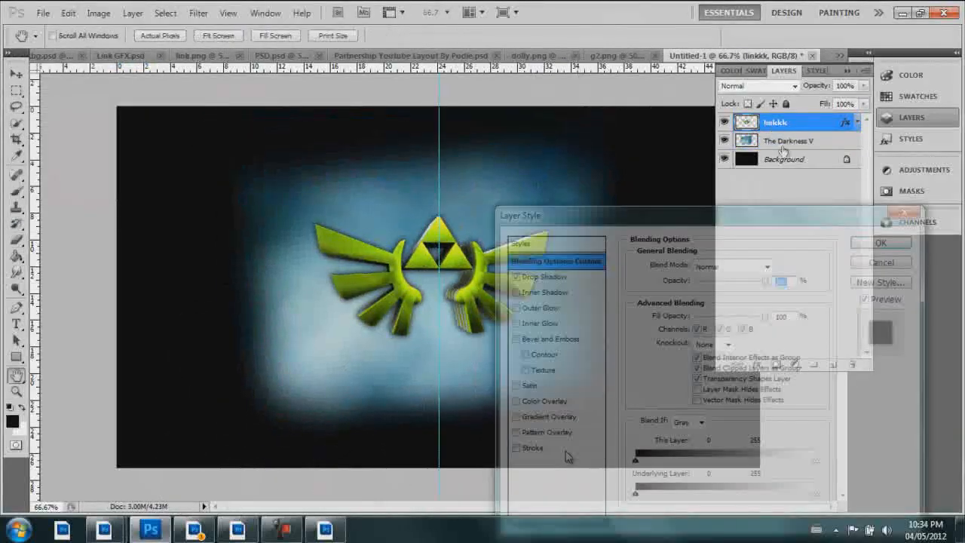
# Enable a blue Color Overlay on the Darkness layer to tint the crest glow.
pyautogui.click(544, 401)
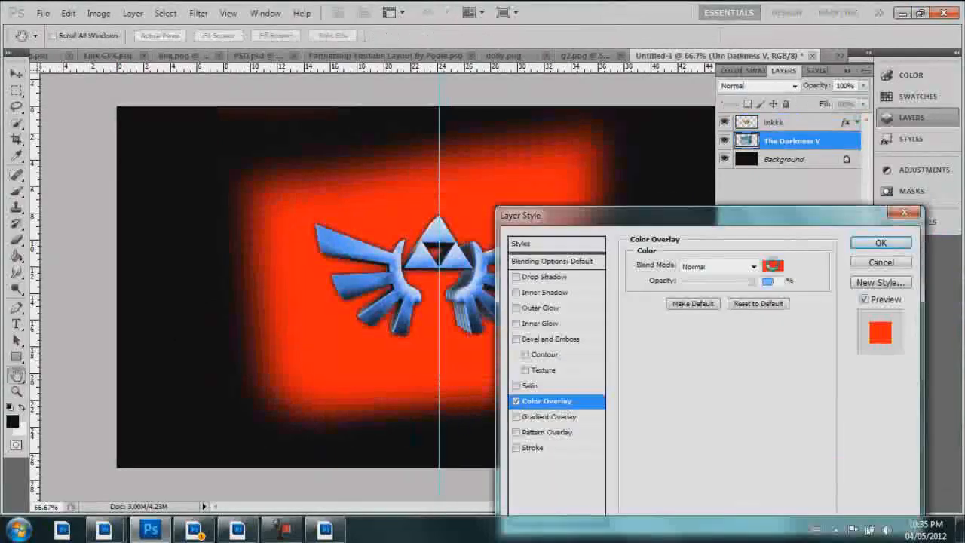
pyautogui.click(881, 241)
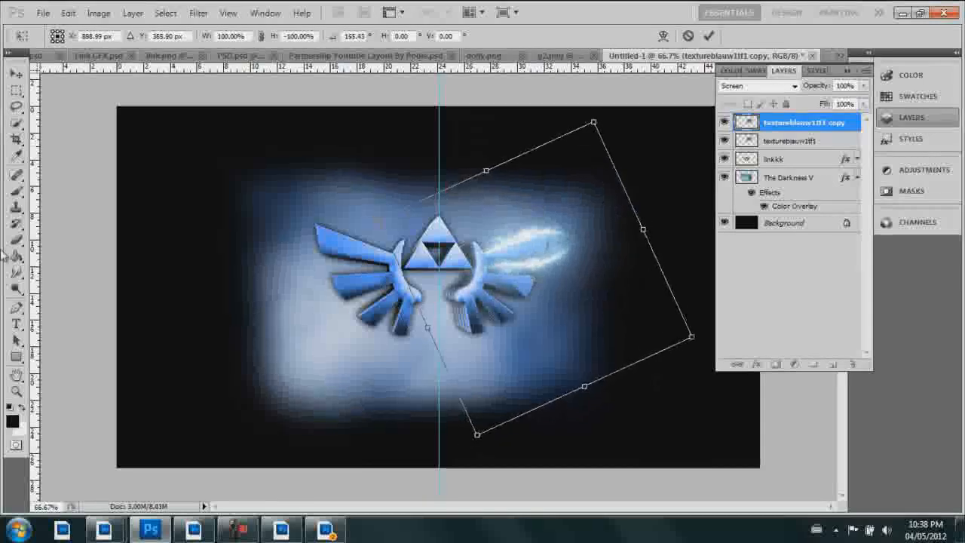
# Commit the rotated light streak and duplicate the texture layer twice around the crest.
pyautogui.click(796, 140)
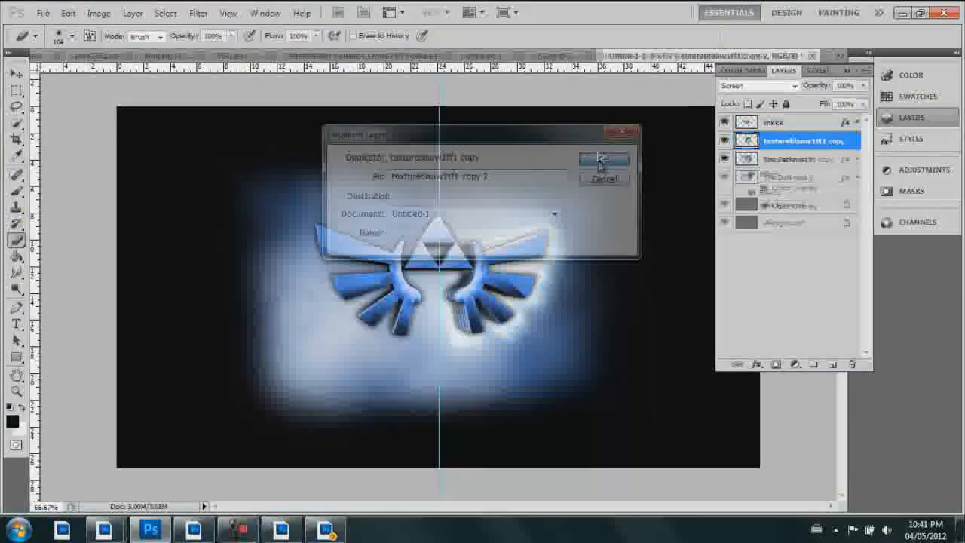
pyautogui.click(603, 159)
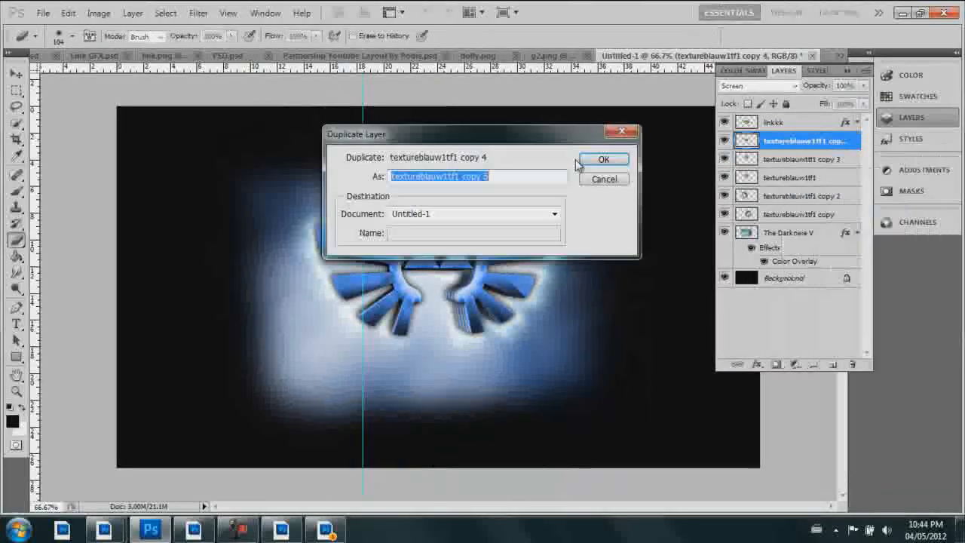
pyautogui.click(603, 158)
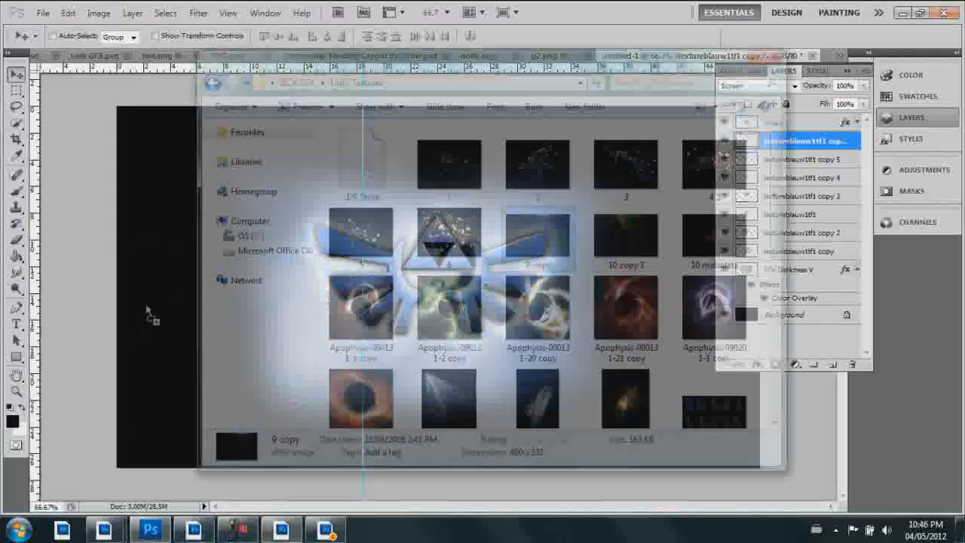
# Place another light streak texture blended as Screen and begin placing the night sky image.
pyautogui.click(753, 85)
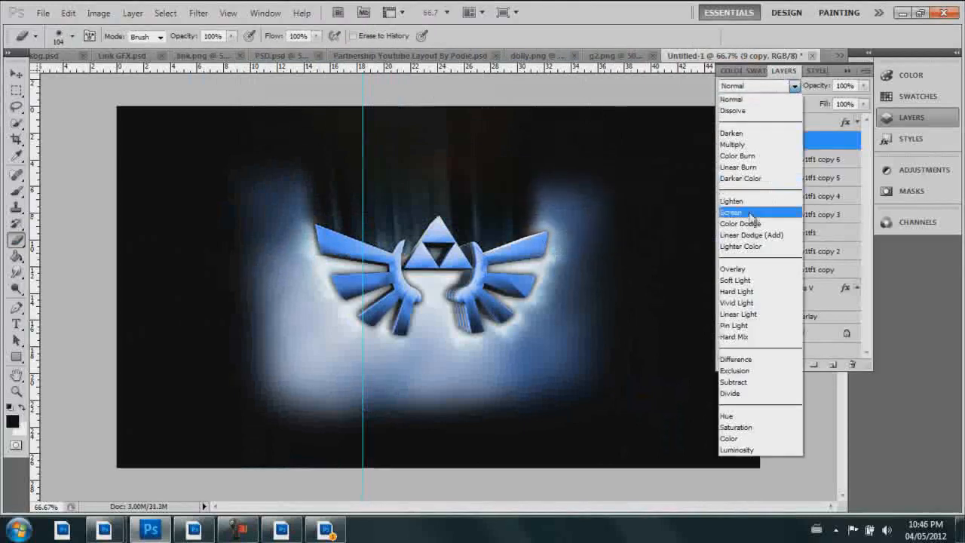
pyautogui.click(732, 211)
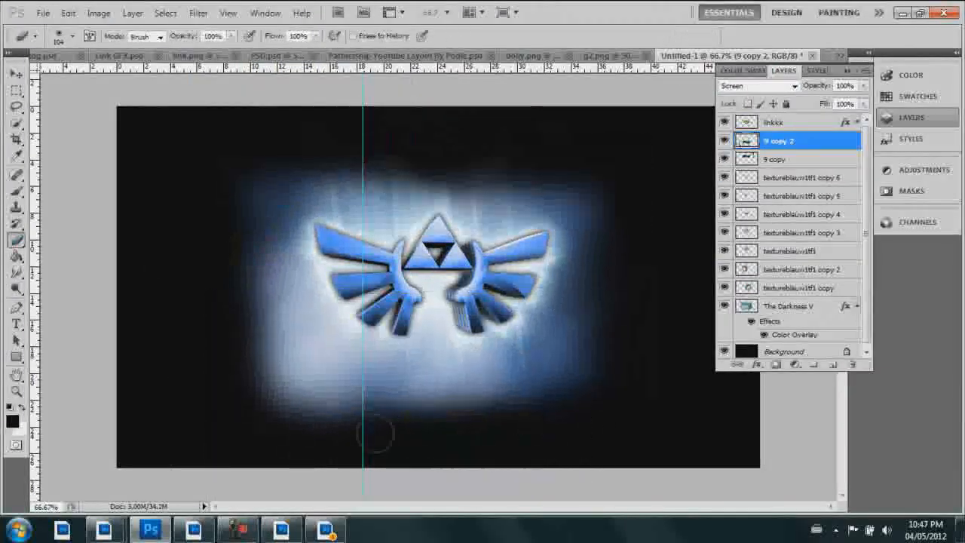
pyautogui.click(326, 527)
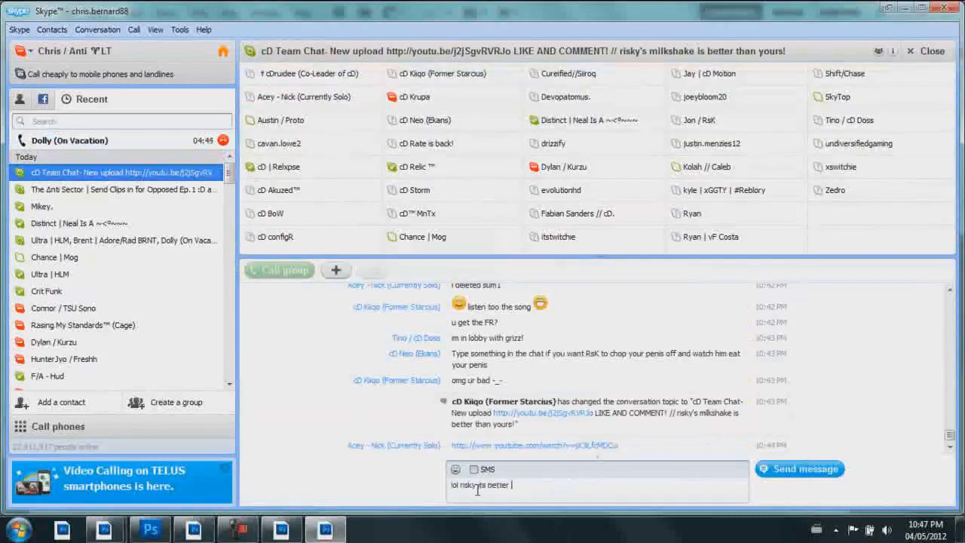
pyautogui.click(149, 528)
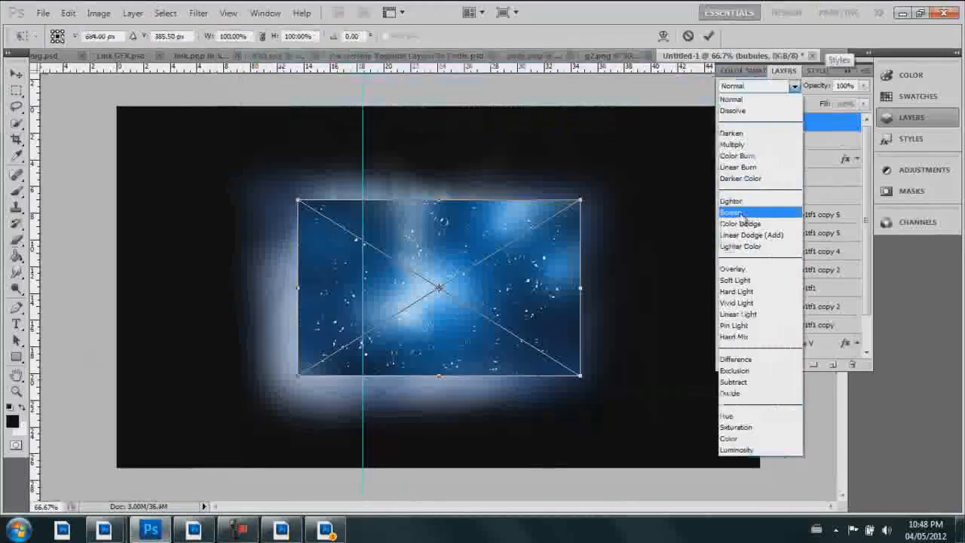
# Blend the starry sky as Screen and add a Curves adjustment darkening the scene.
pyautogui.click(732, 211)
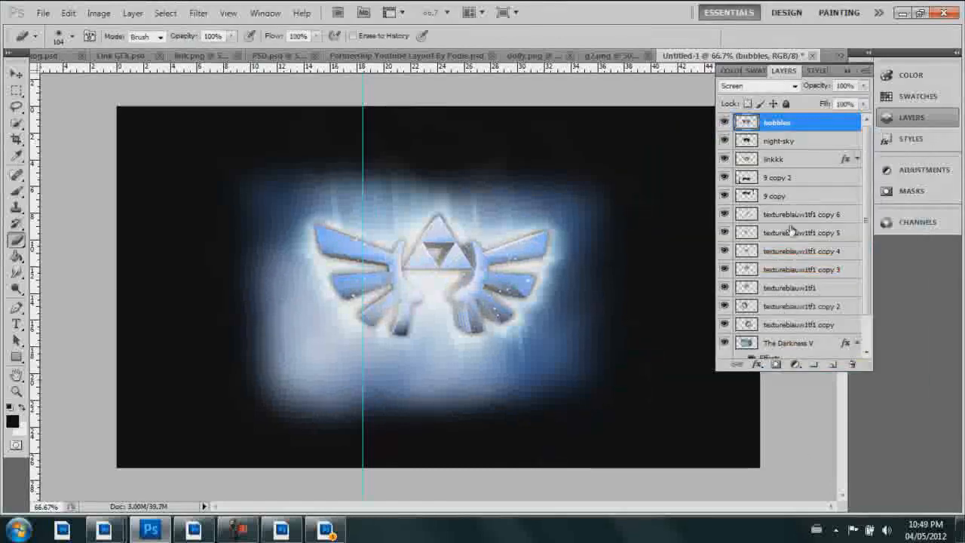
pyautogui.click(923, 169)
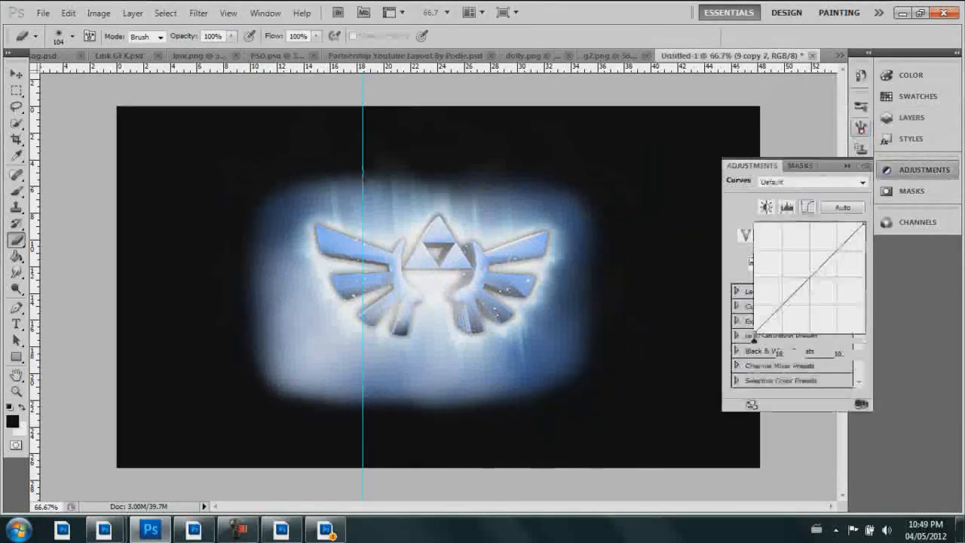
pyautogui.click(757, 85)
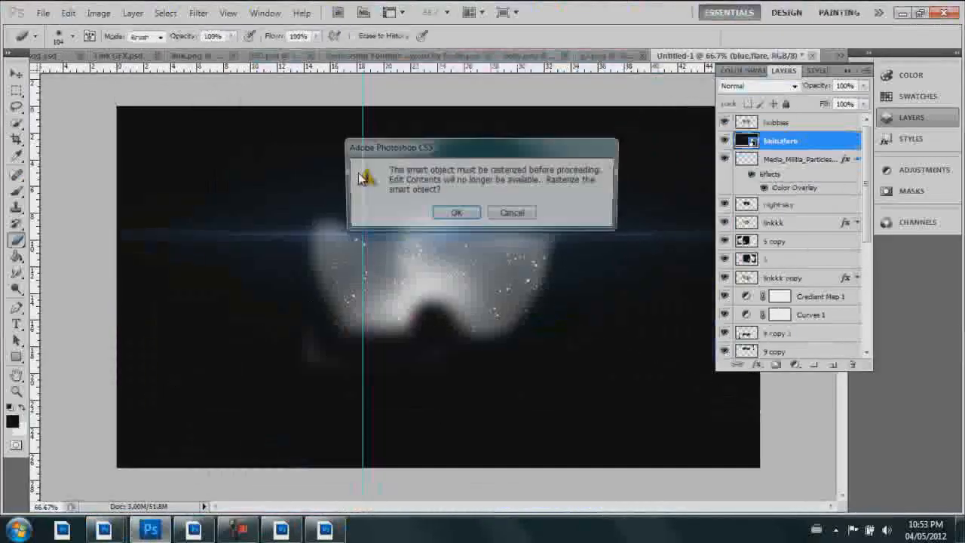
# Rasterize the smart object and place the lightning image blended as Screen over the crest.
pyautogui.click(456, 211)
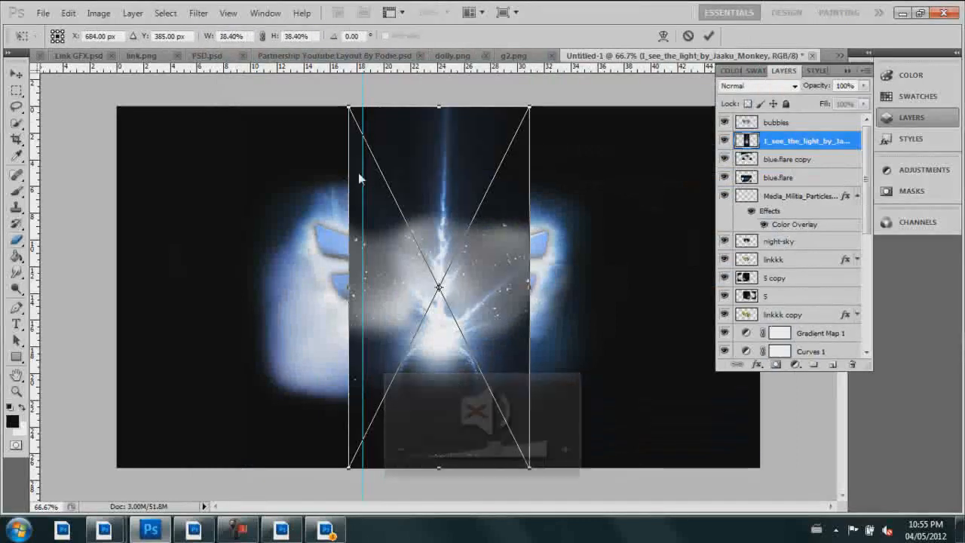
pyautogui.click(757, 84)
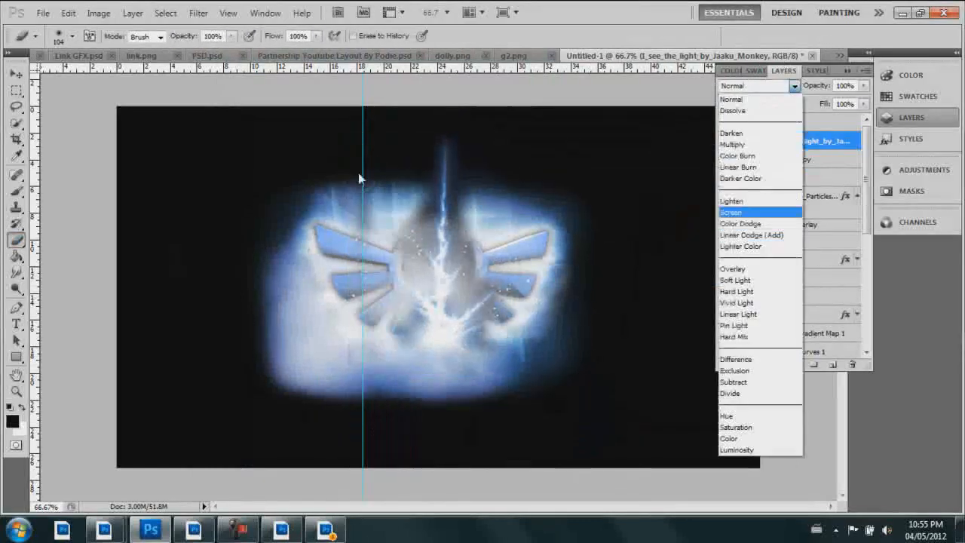
pyautogui.click(729, 211)
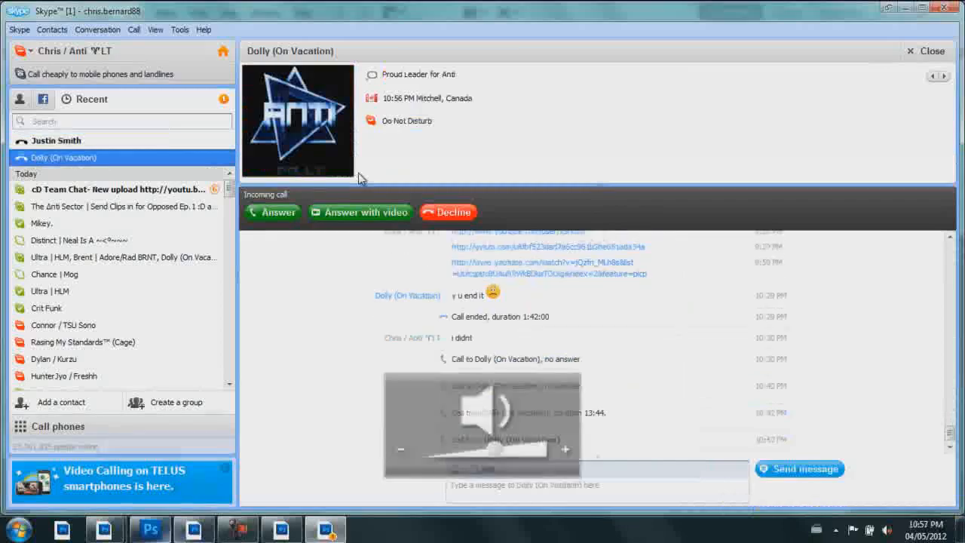
# Add the sparkly blossom texture and the LINK title with Drop Shadow, Inner Glow and Gradient Overlay.
pyautogui.click(149, 528)
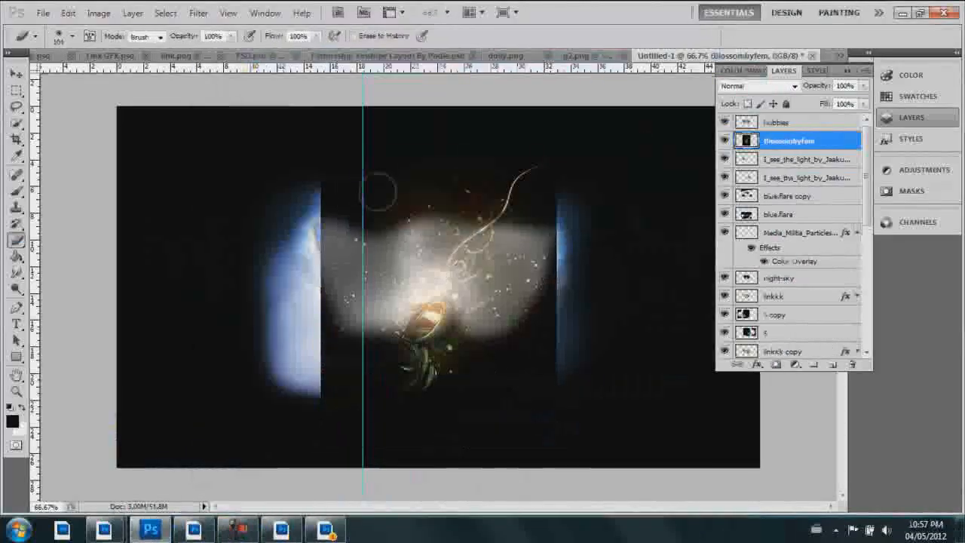
pyautogui.click(754, 84)
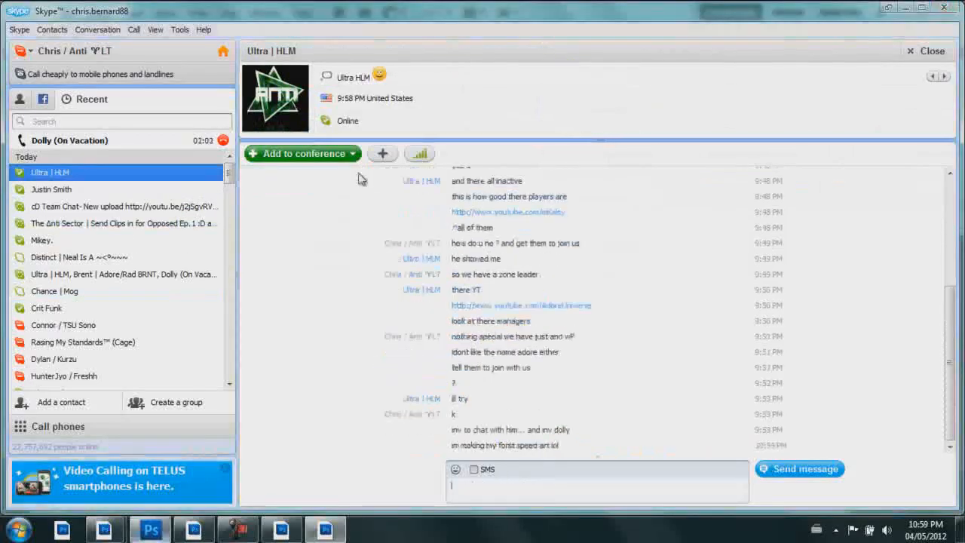
pyautogui.click(149, 528)
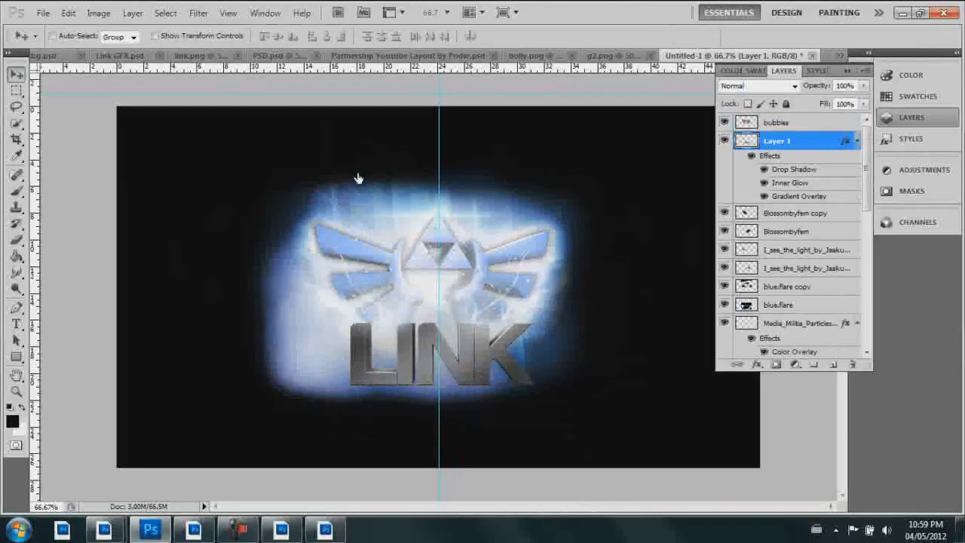
# Duplicate the bubbles texture layer.
pyautogui.rightClick(776, 122)
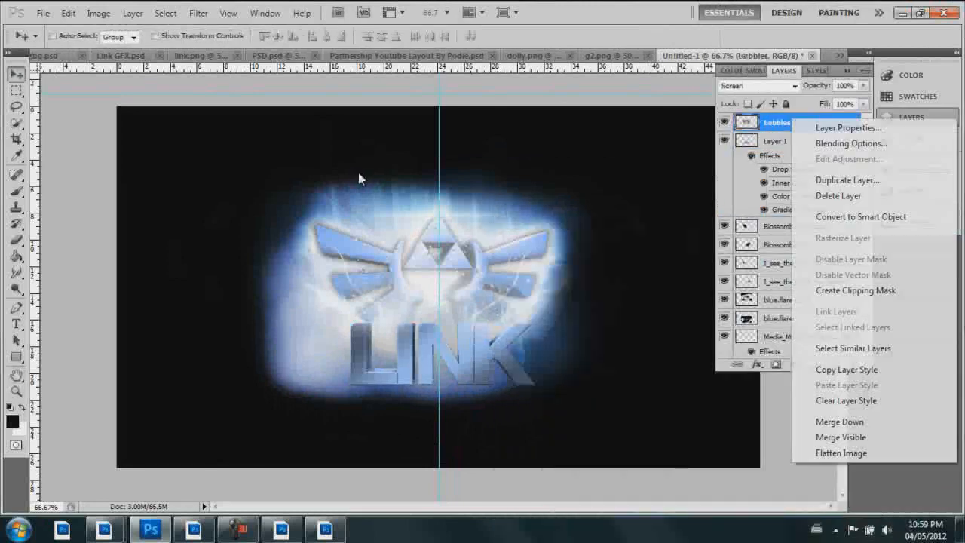
pyautogui.click(847, 180)
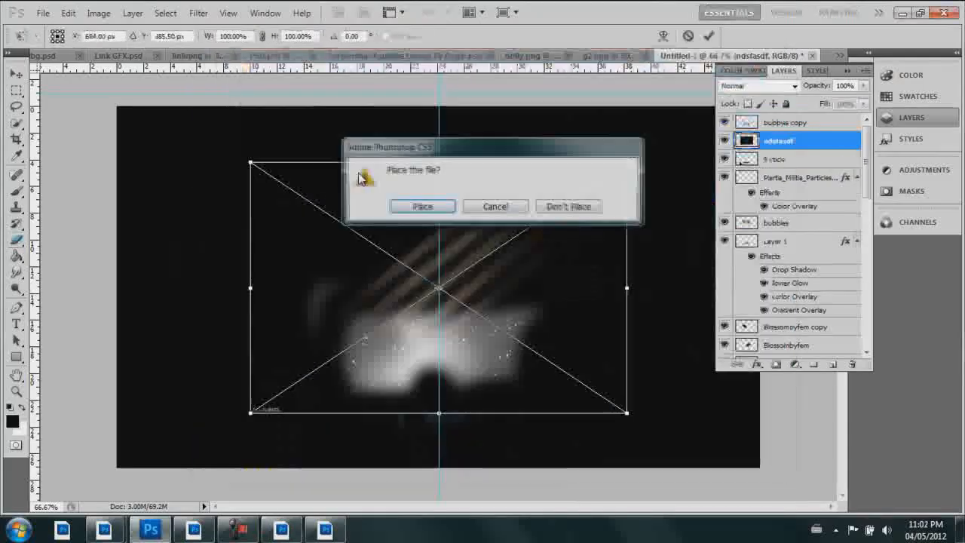
# Place a new light image, flip it with Free Transform and blend it as Screen.
pyautogui.click(422, 205)
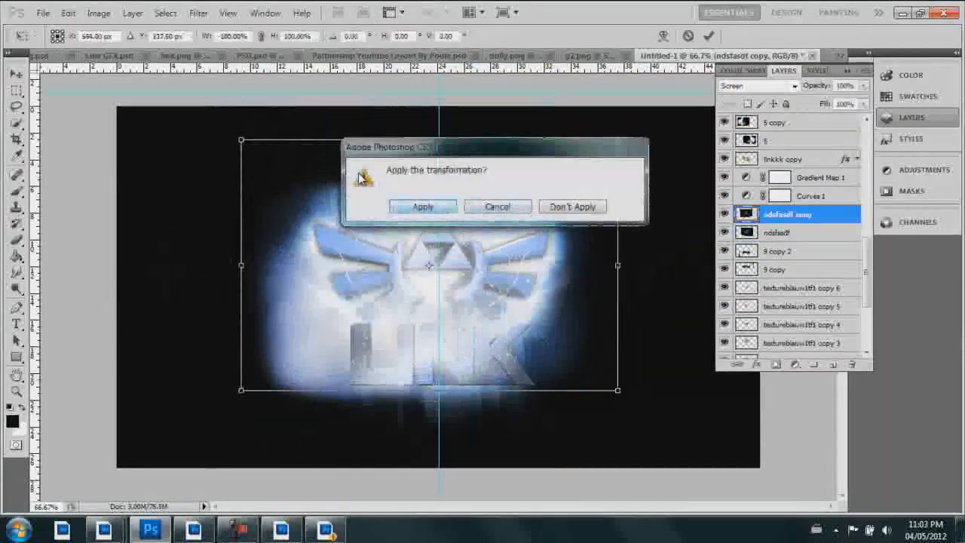
pyautogui.click(423, 205)
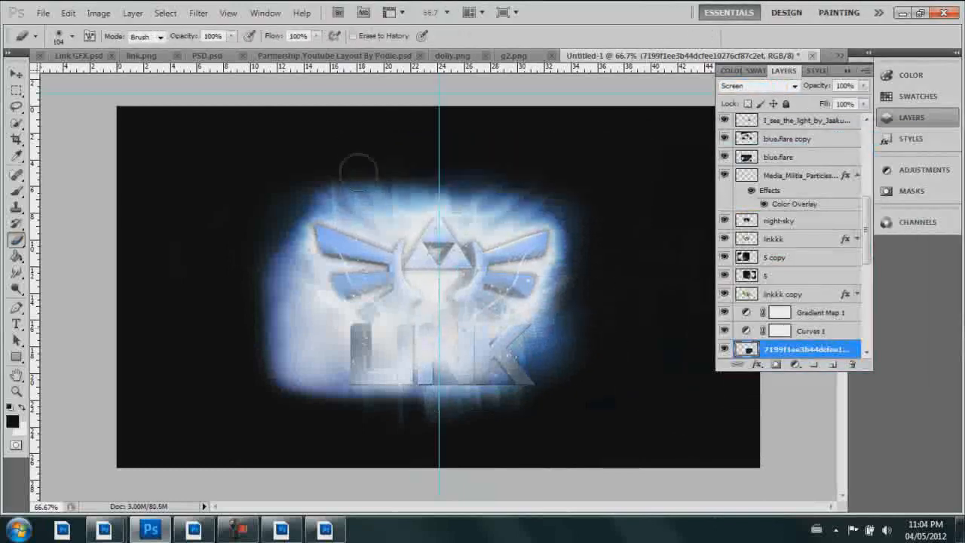
pyautogui.click(15, 73)
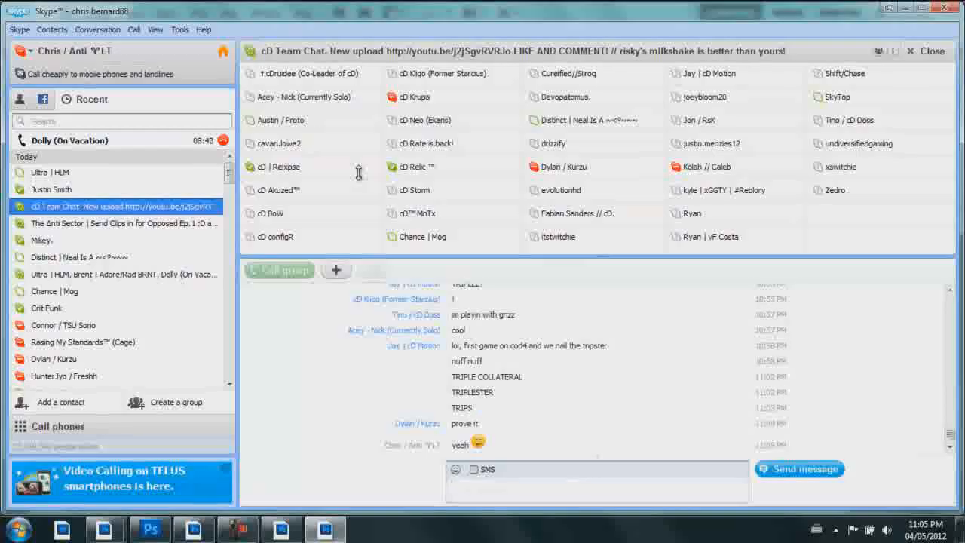
# Leave the Skype chat, return to Photoshop and duplicate layer 11 to intensify the glow.
pyautogui.click(151, 528)
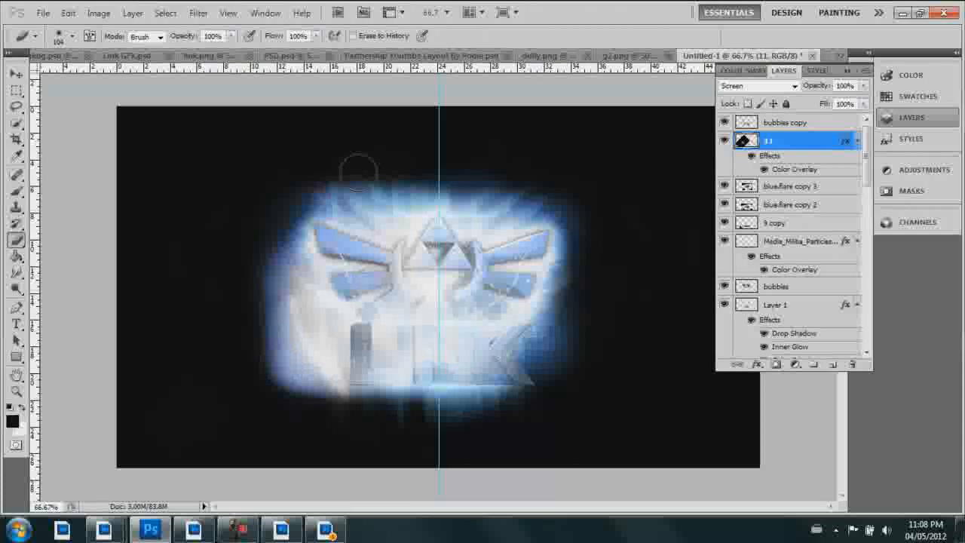
pyautogui.click(15, 72)
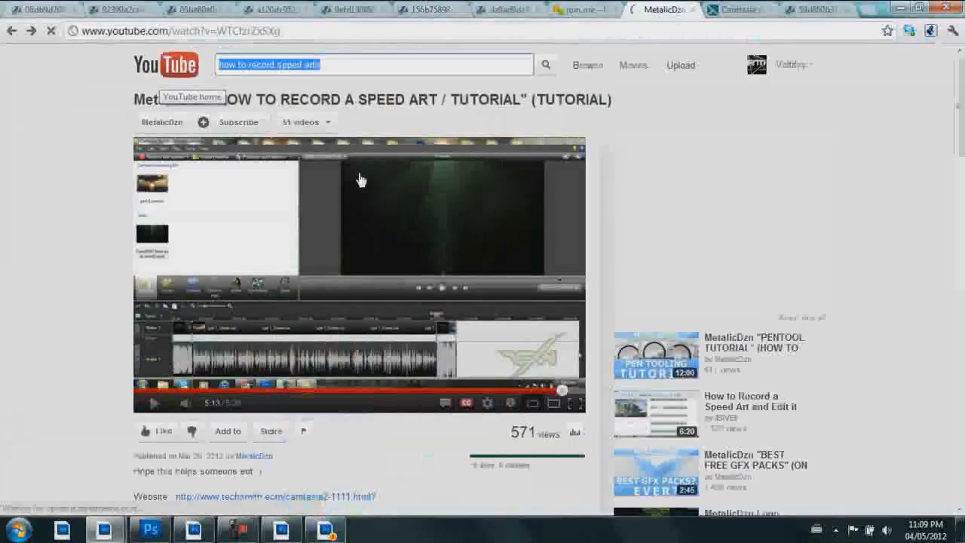
pyautogui.click(323, 528)
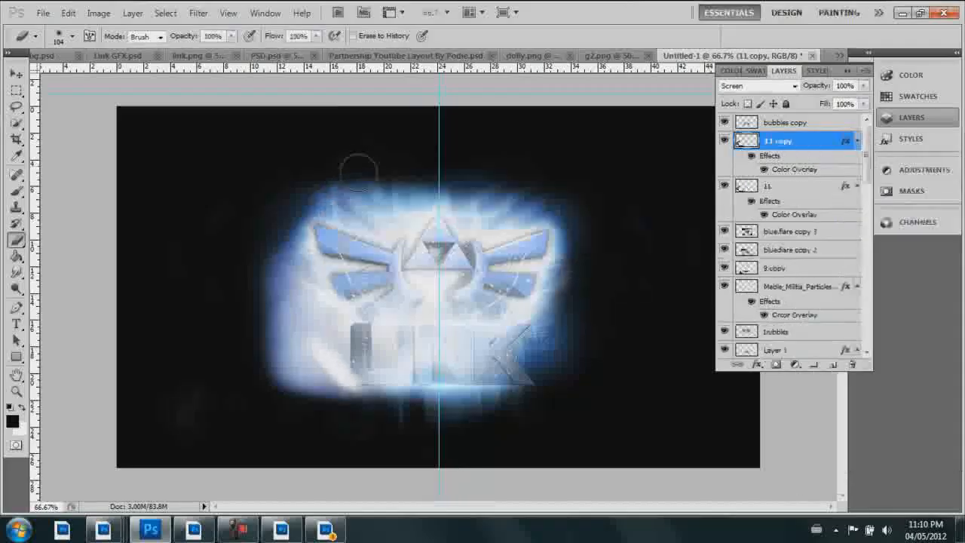
# Use the layer 11 copy options and place the grungy texture image over the canvas.
pyautogui.rightClick(784, 140)
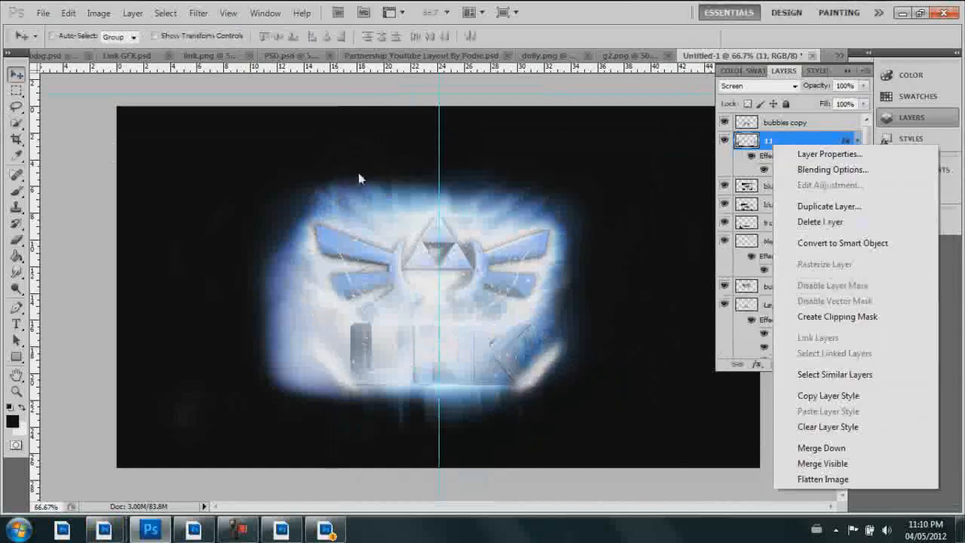
pyautogui.click(830, 205)
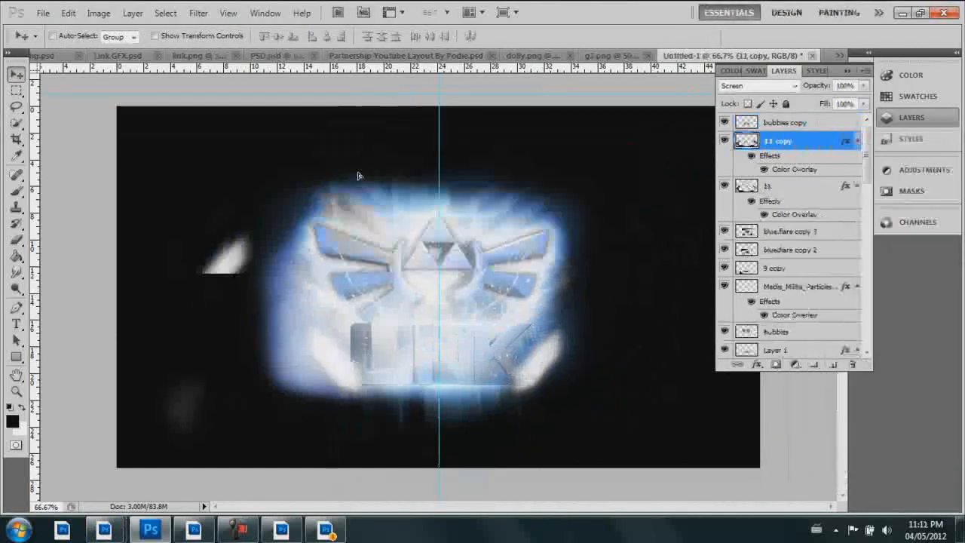
pyautogui.click(15, 241)
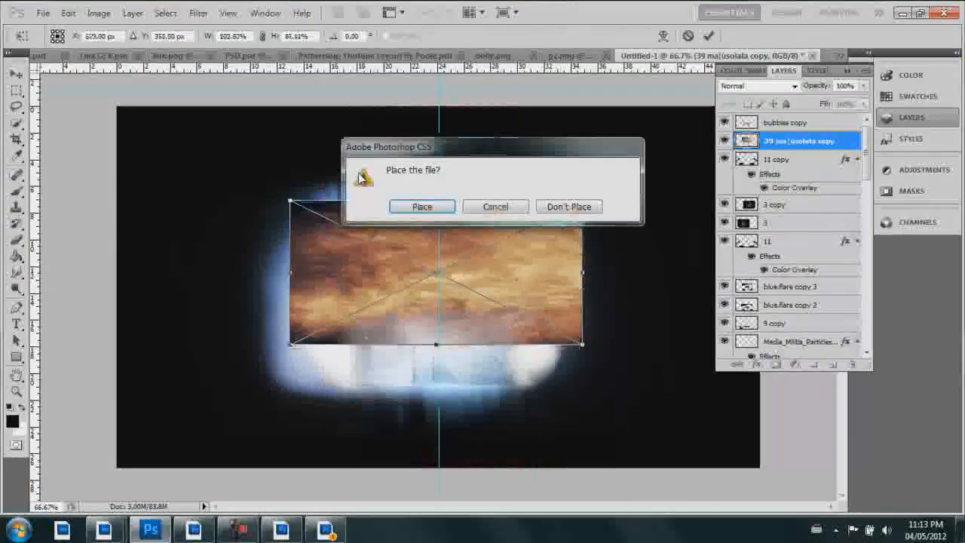
pyautogui.click(422, 205)
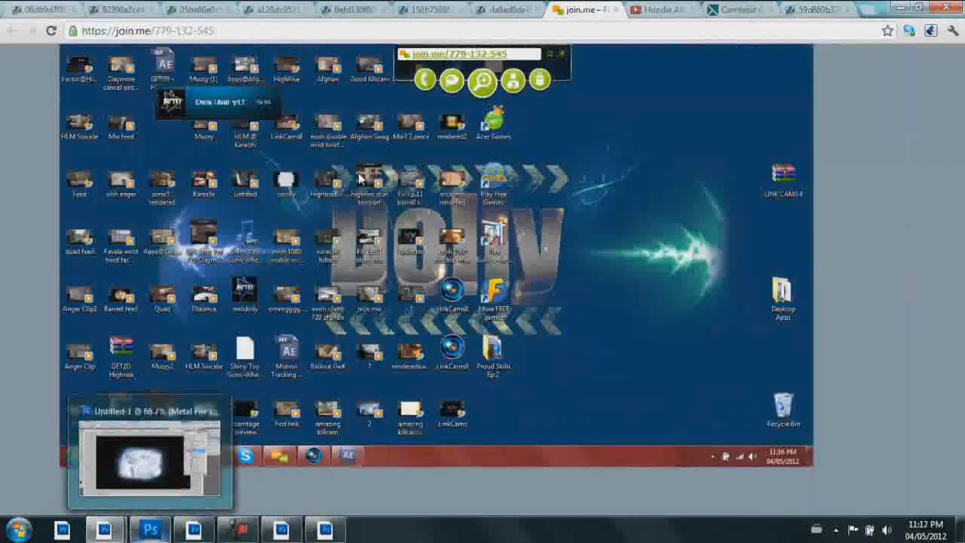
# Start placing the light-burst image across the crest design.
pyautogui.click(428, 9)
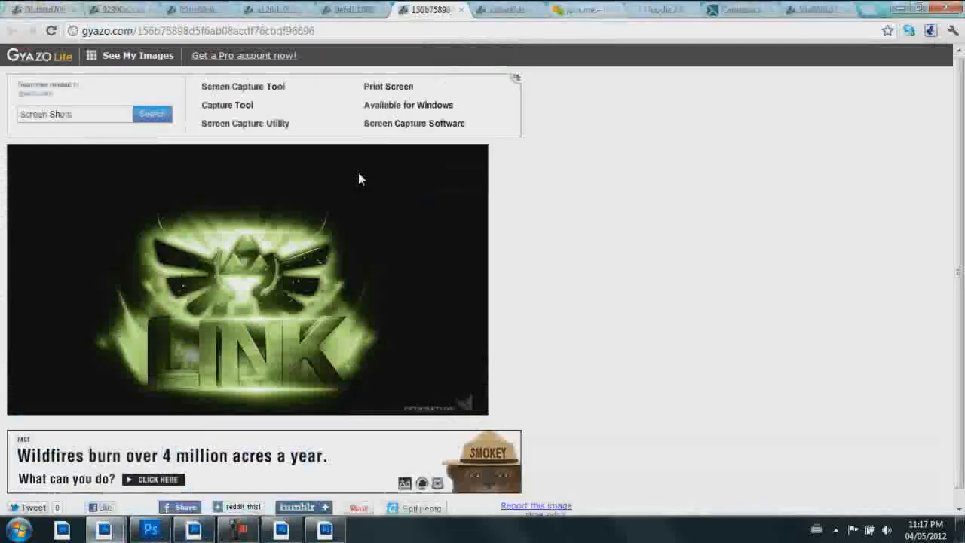
pyautogui.click(151, 527)
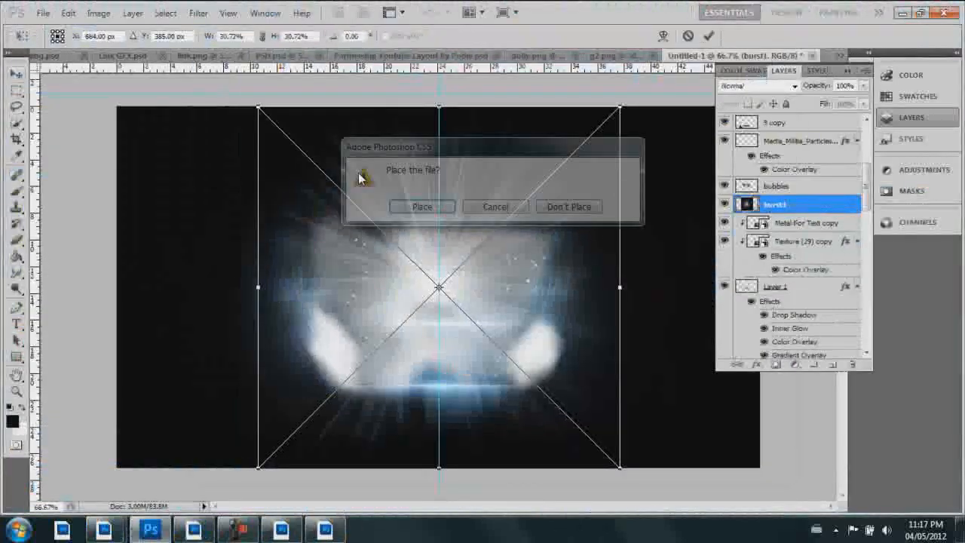
# Confirm the light-burst placement and add a Gradient Map adjustment layer with its blend mode set.
pyautogui.click(422, 205)
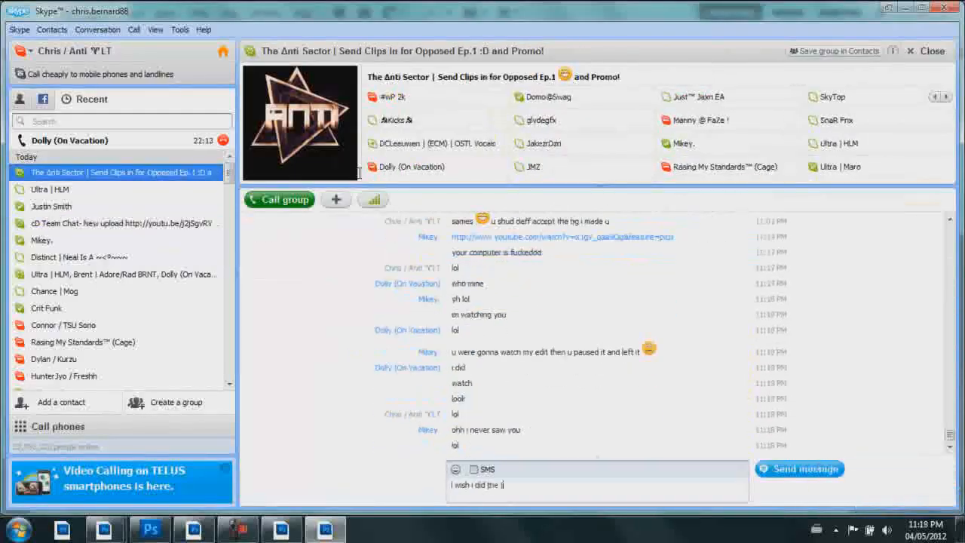
pyautogui.click(150, 528)
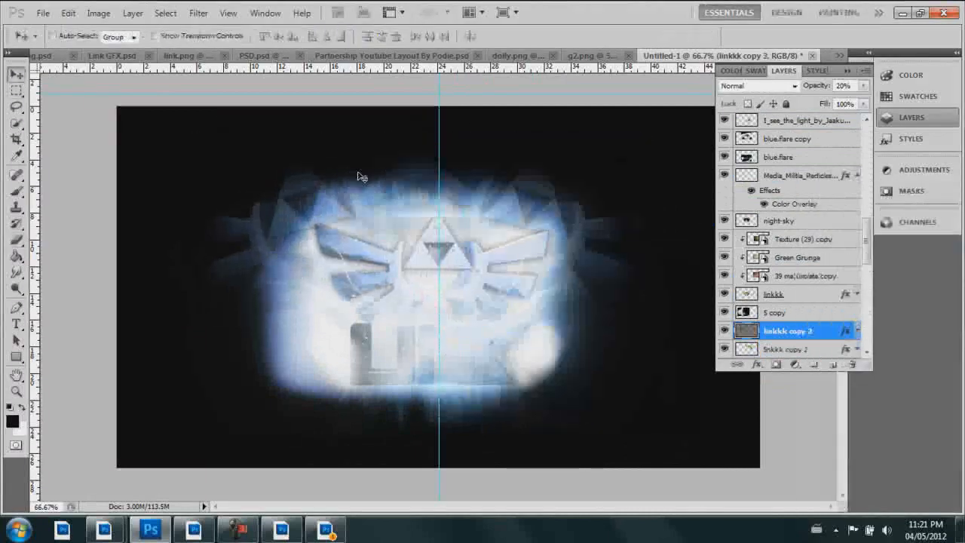
pyautogui.click(788, 349)
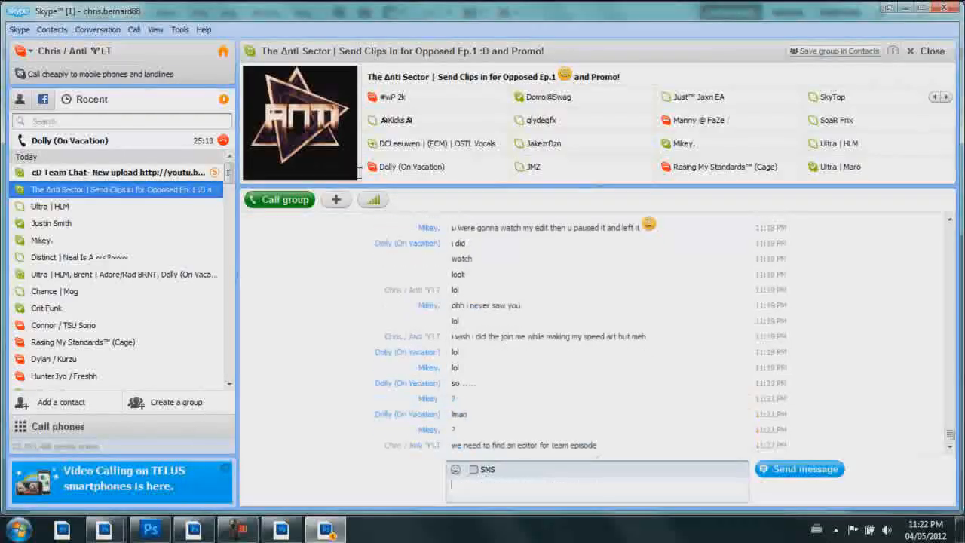
pyautogui.click(149, 527)
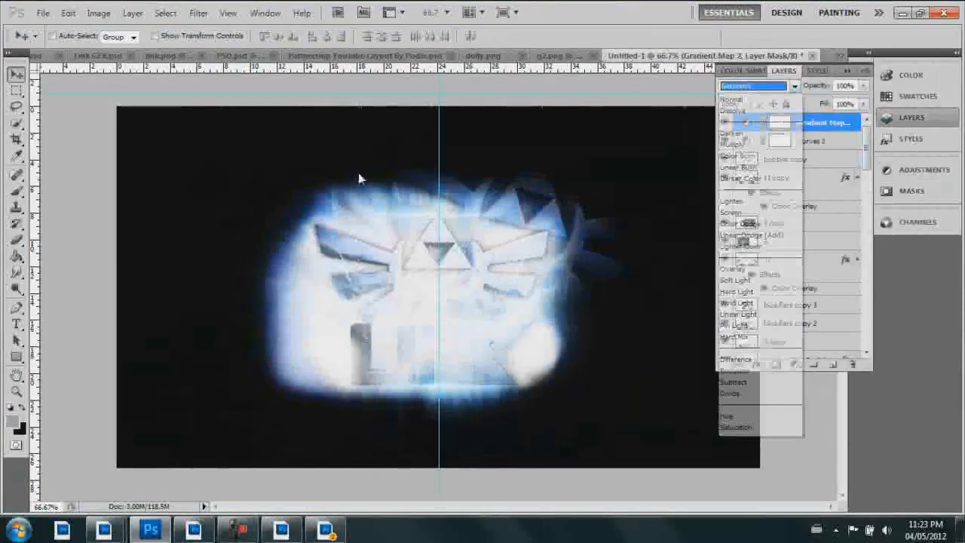
# Edit the gradient in the Gradient Editor toward a blue ramp.
pyautogui.click(754, 85)
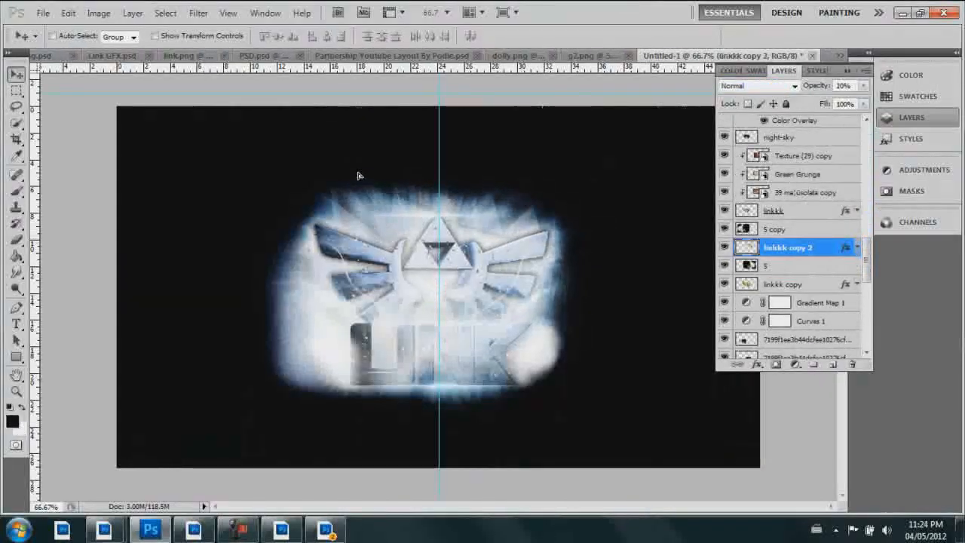
pyautogui.click(754, 85)
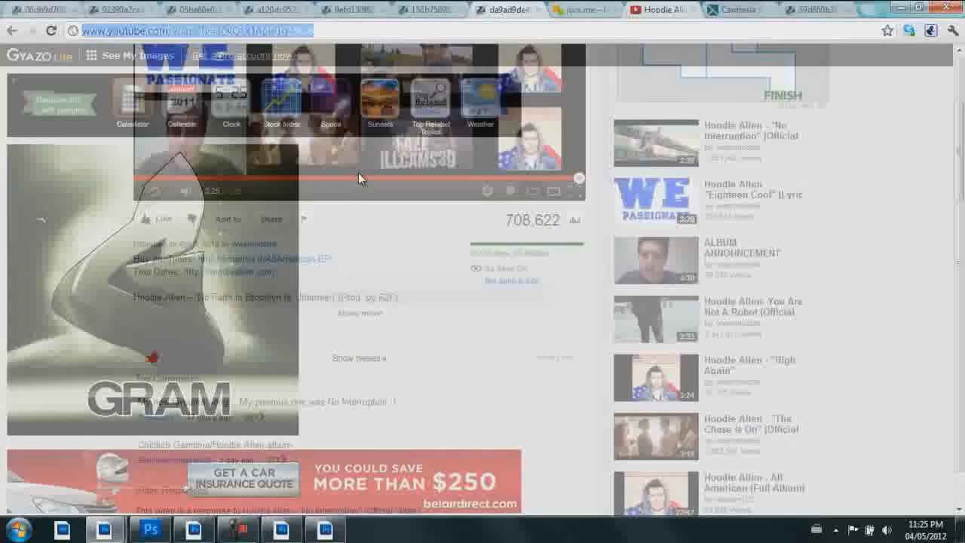
pyautogui.click(150, 528)
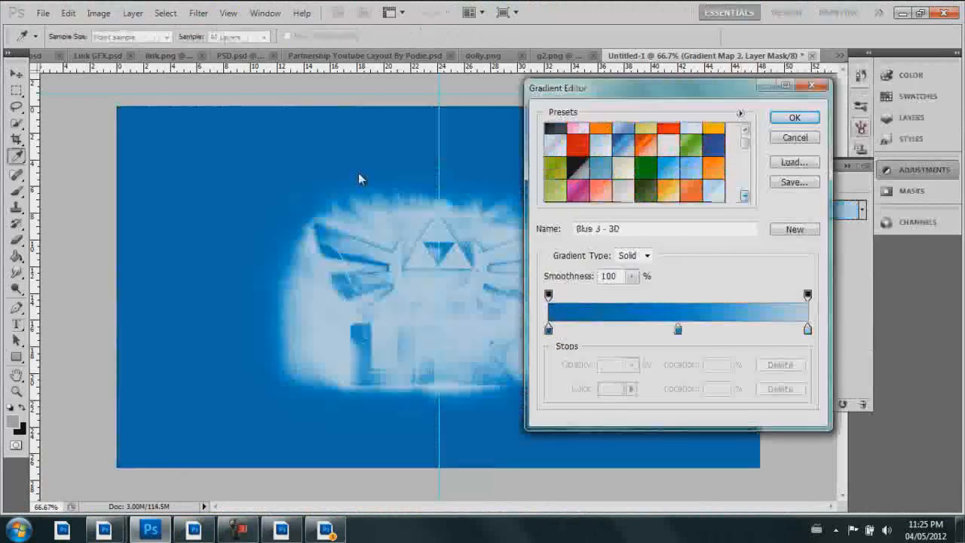
# Apply the blue gradient map and bring up the Skype group chat.
pyautogui.click(793, 117)
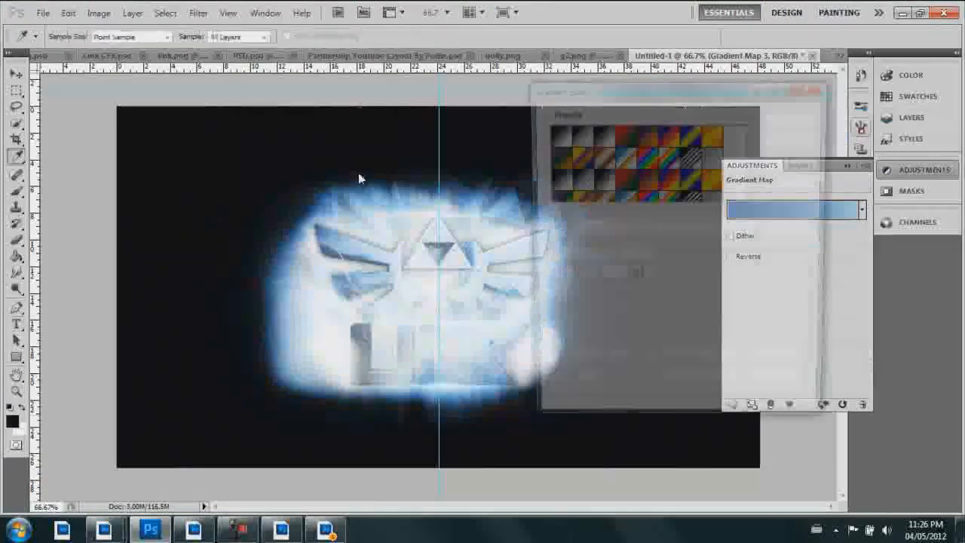
pyautogui.click(797, 210)
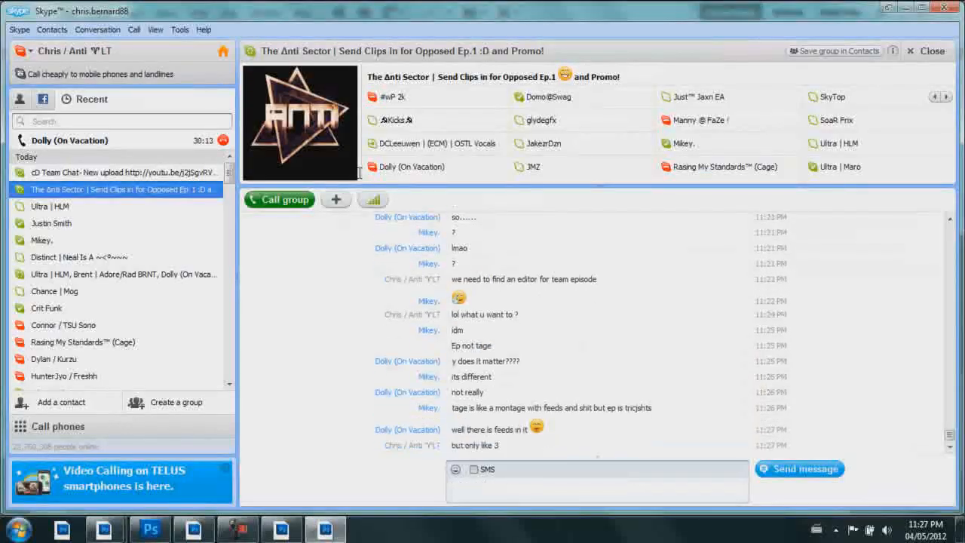
# Switch from Skype back to the Photoshop crest design.
pyautogui.click(149, 529)
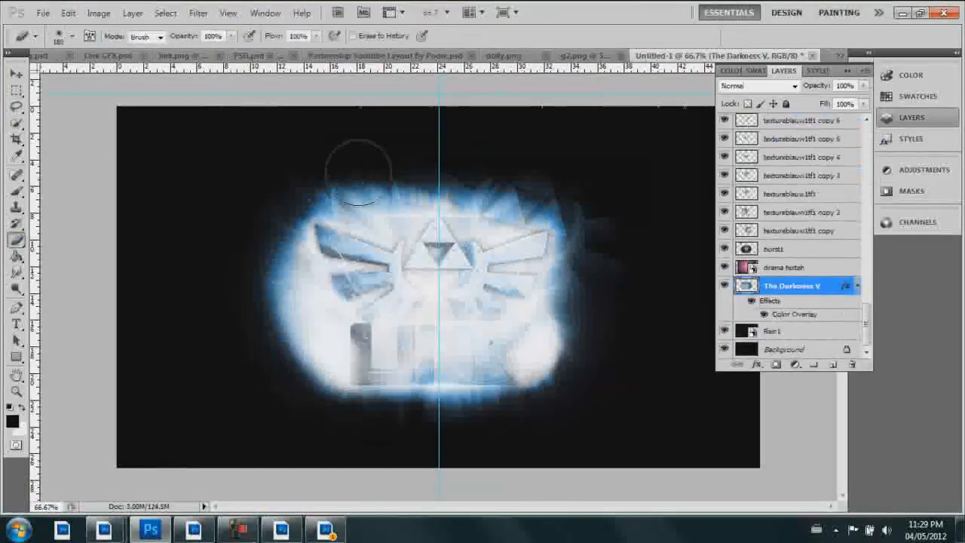
# Add a DESIGNED BY watermark with logo at bottom-right and apply a gradient overlay to its text.
pyautogui.click(17, 324)
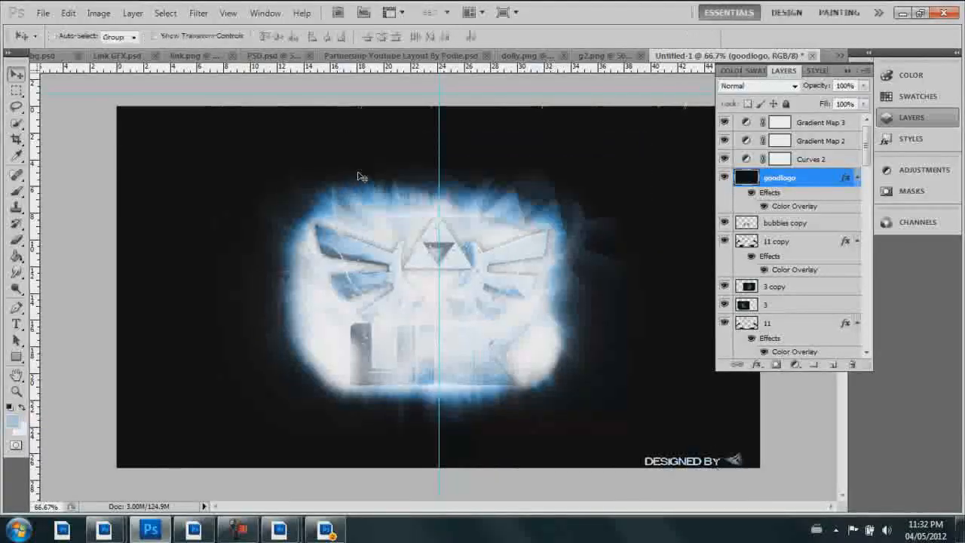
pyautogui.scroll(-3)
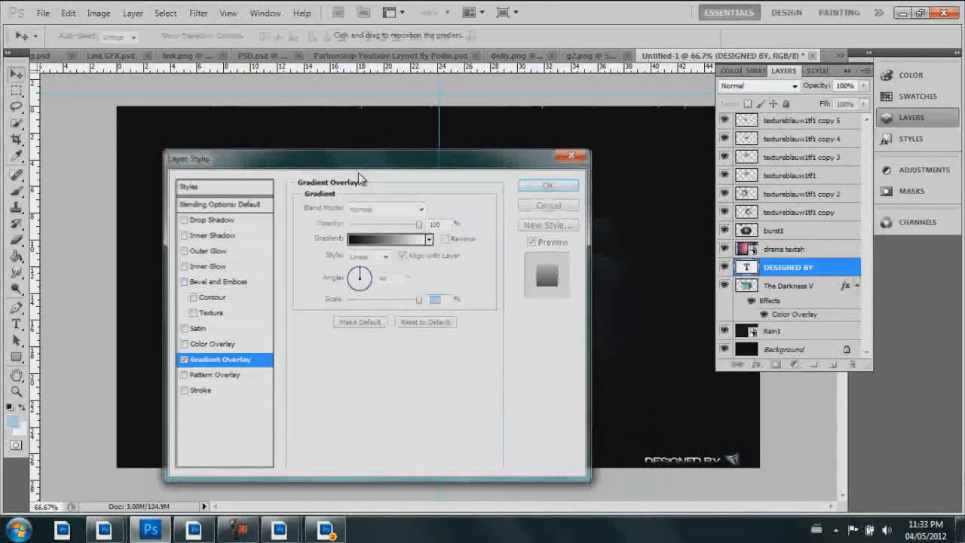
pyautogui.click(549, 185)
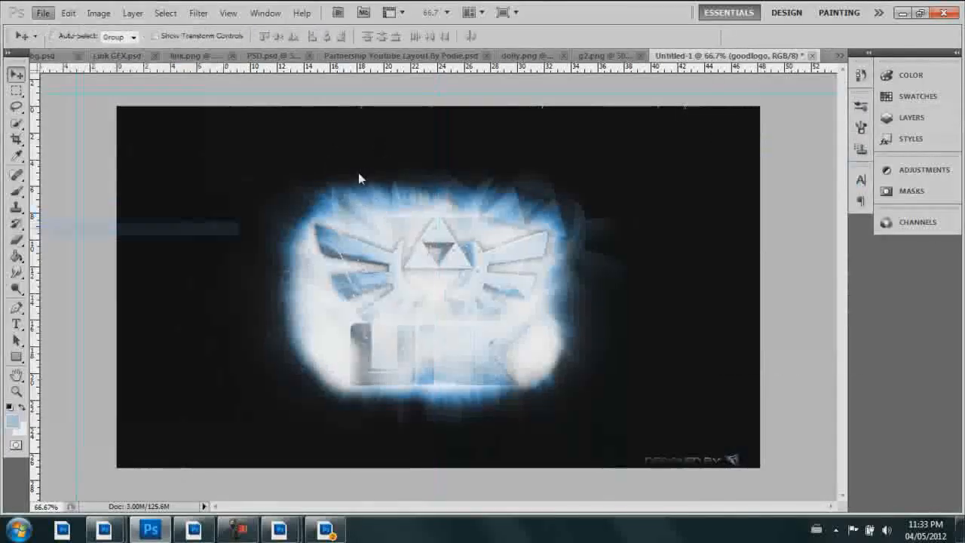